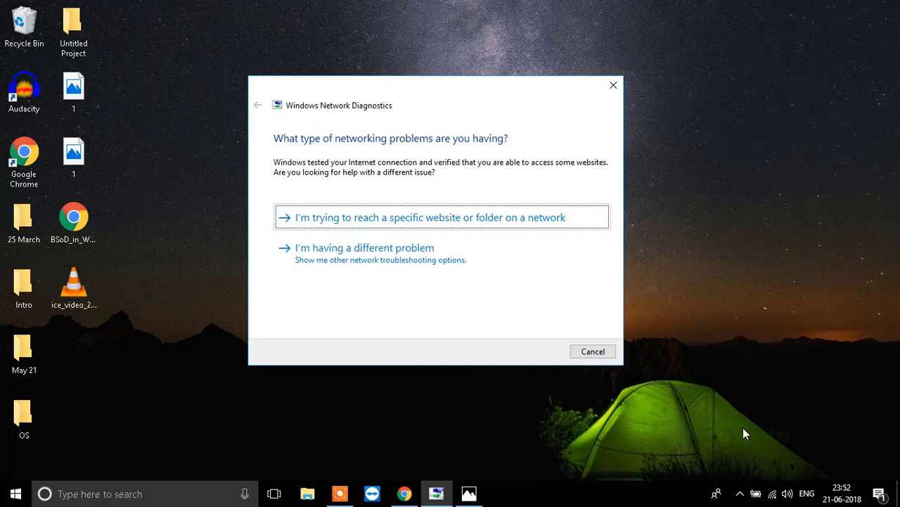
pyautogui.moveTo(786, 456)
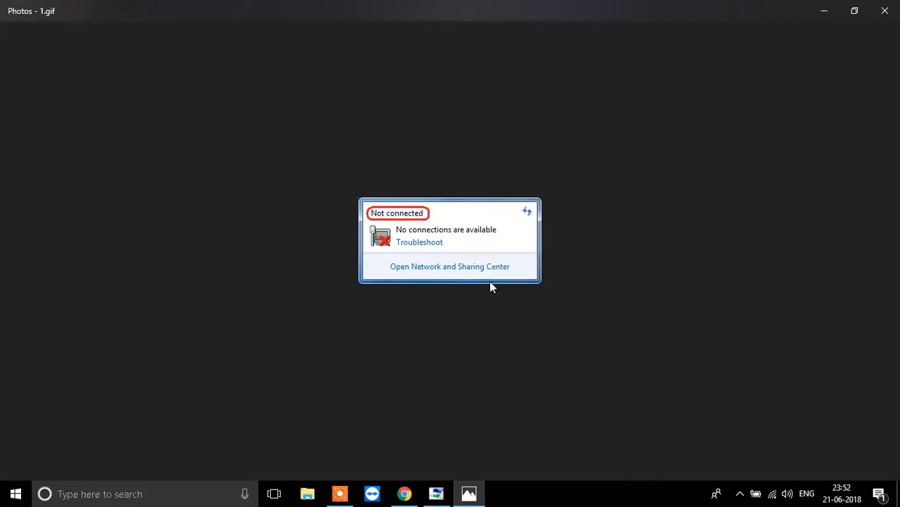
pyautogui.moveTo(551, 149)
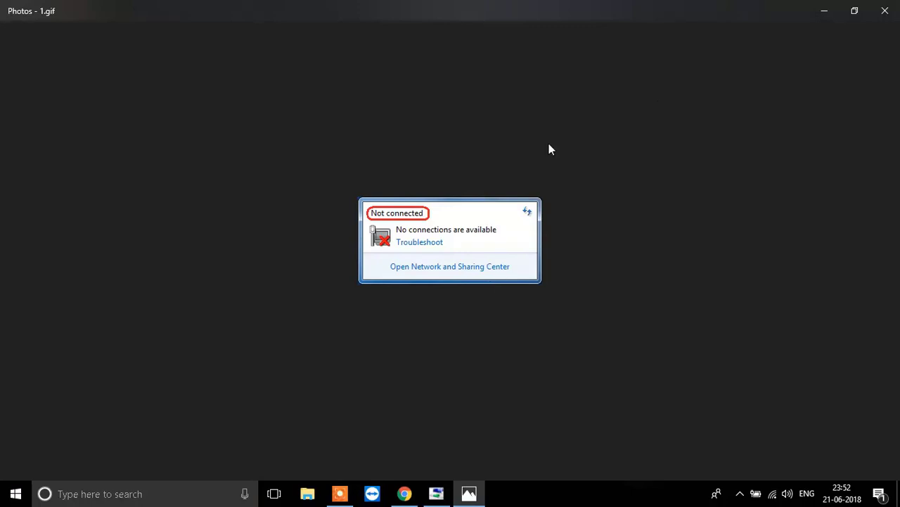
pyautogui.moveTo(675, 87)
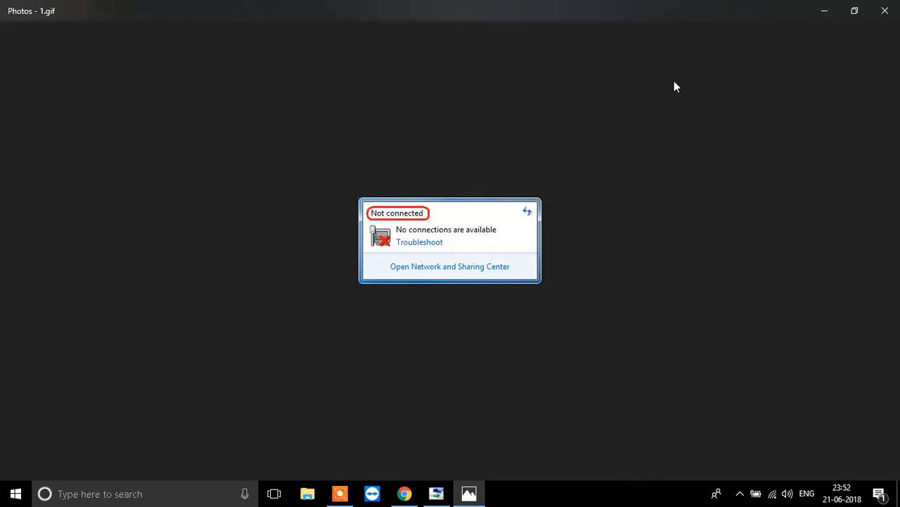
# Close the no-connection picture, search 'cmd', and bring up Command Prompt's launch options
pyautogui.click(420, 241)
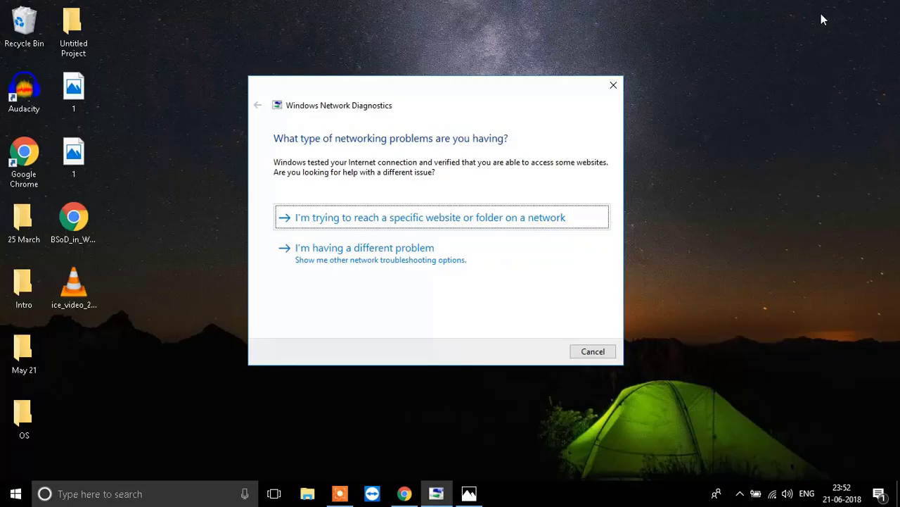
pyautogui.moveTo(740, 127)
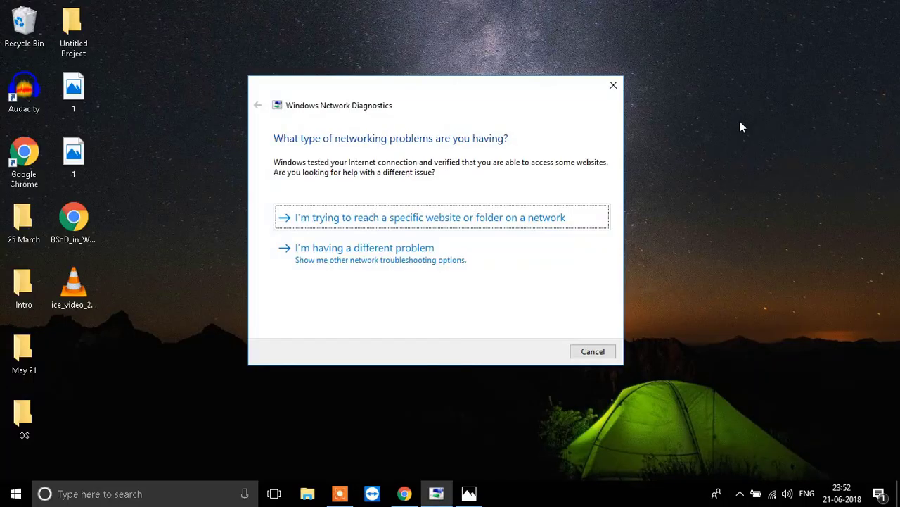
pyautogui.moveTo(542, 310)
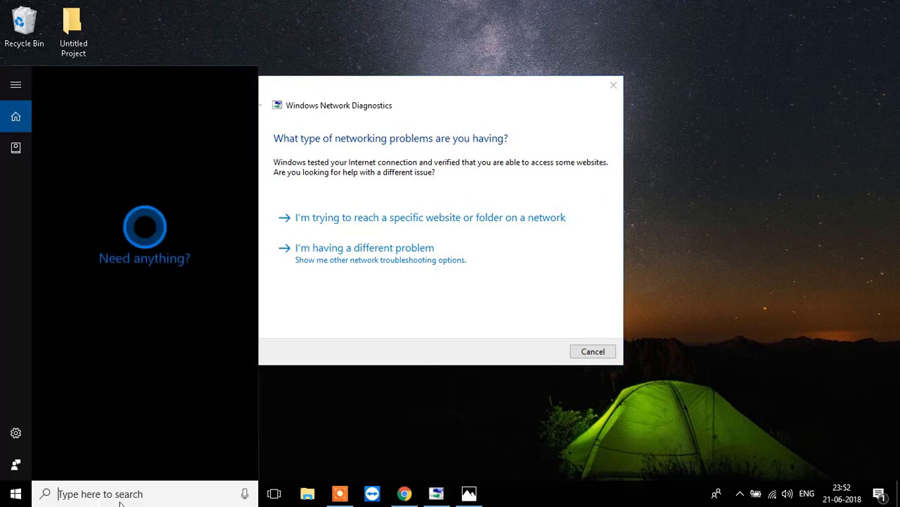
pyautogui.write('cmd')
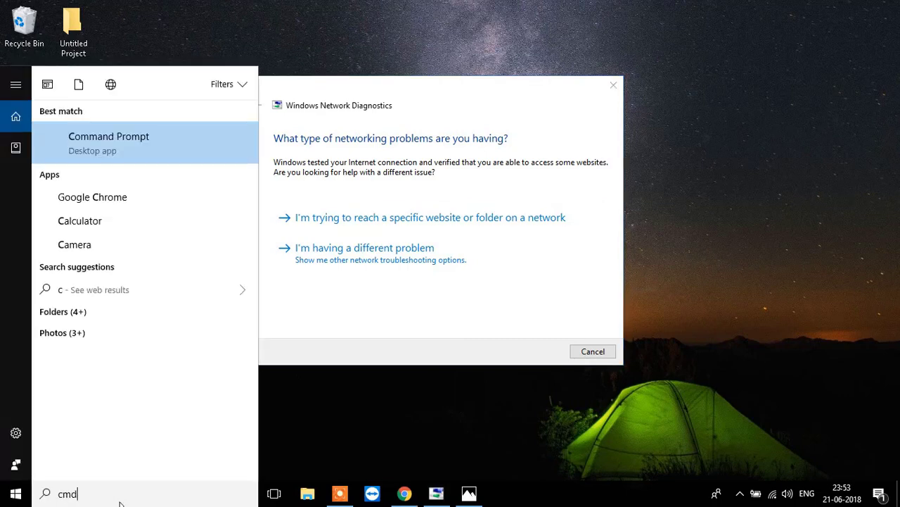
pyautogui.moveTo(173, 144)
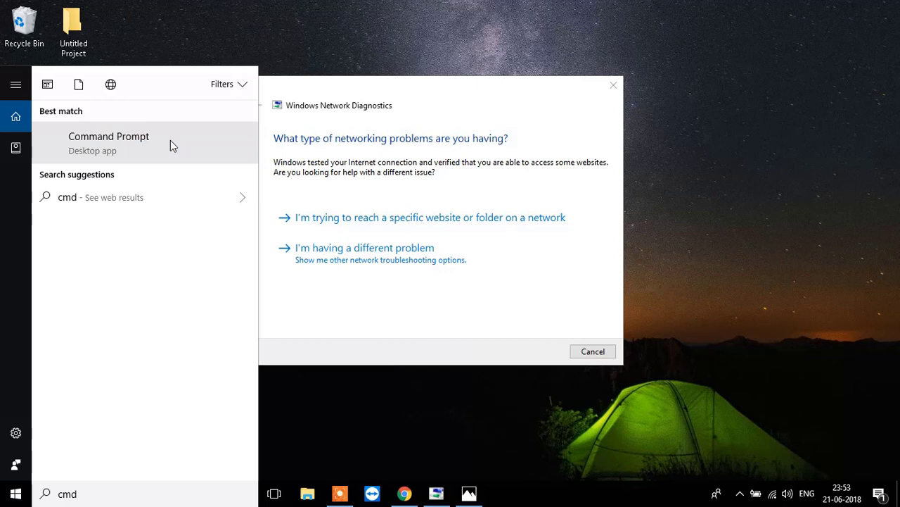
pyautogui.rightClick(109, 136)
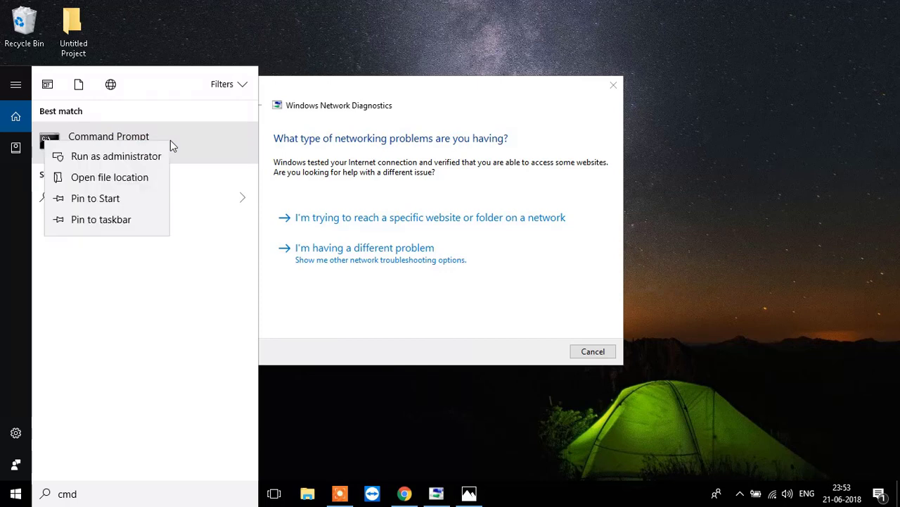
pyautogui.moveTo(160, 168)
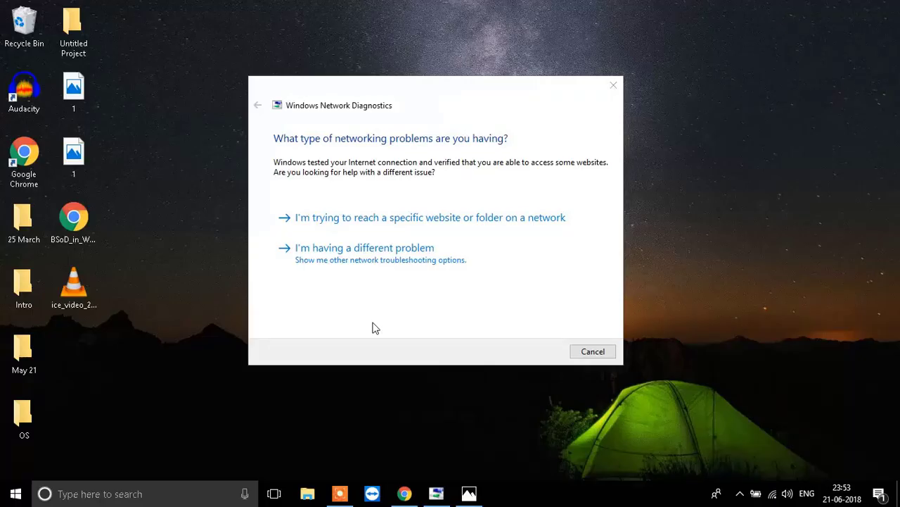
# Approve Command Prompt as administrator and move its window lower and to the right
pyautogui.click(501, 493)
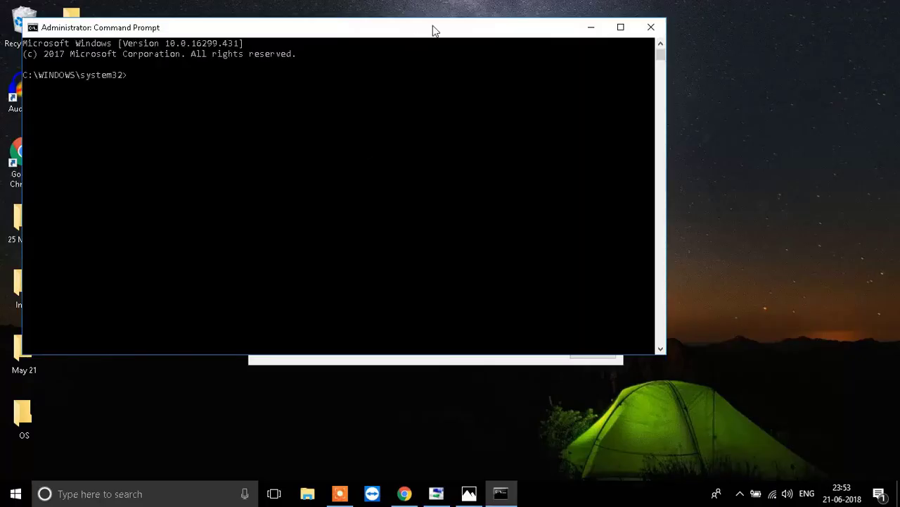
pyautogui.moveTo(435, 27); pyautogui.dragTo(471, 63)
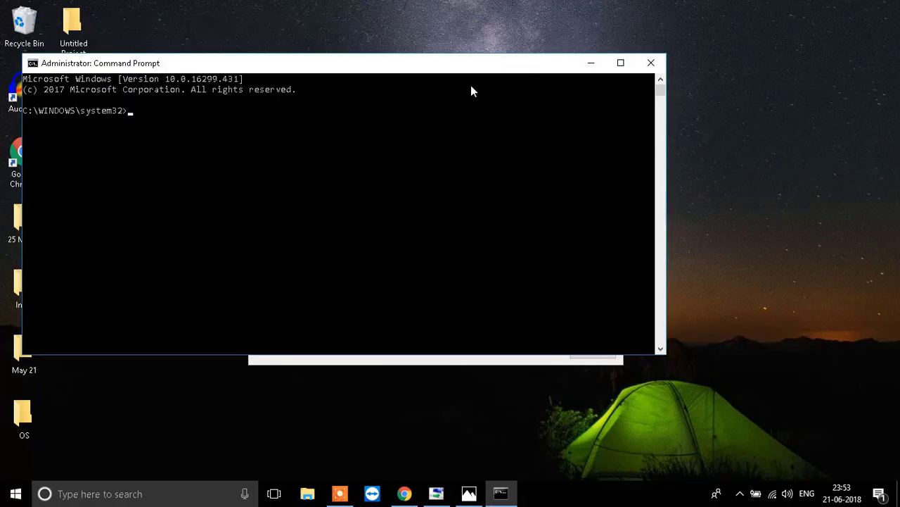
pyautogui.moveTo(338, 63); pyautogui.dragTo(601, 63)
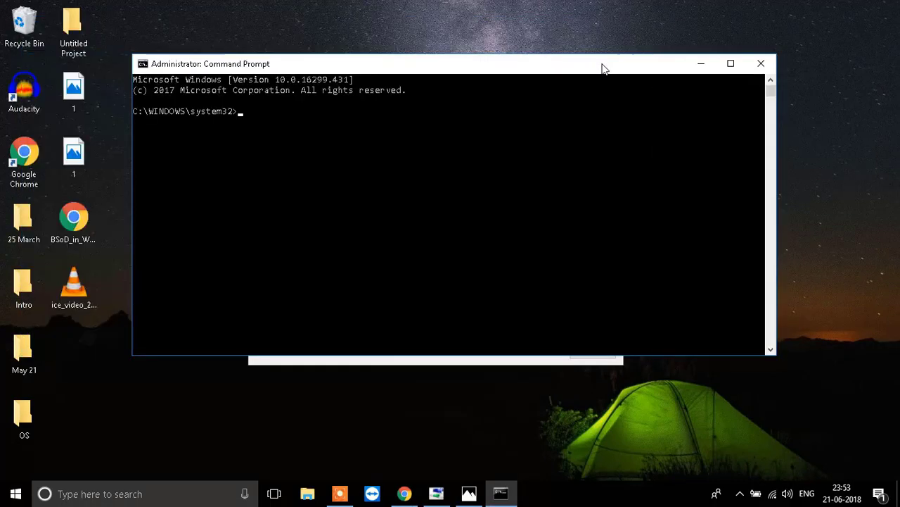
# Enter the system file check command 'sfc /scannow'
pyautogui.write('s')
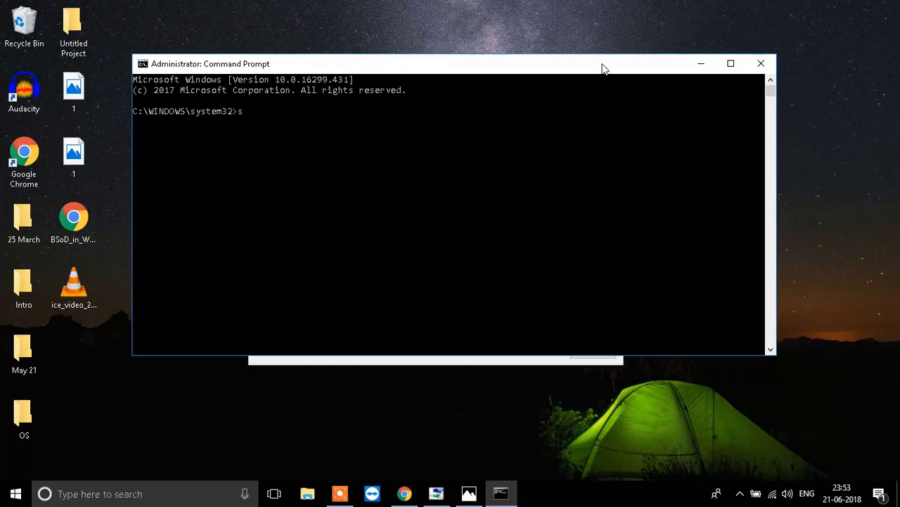
pyautogui.write('fc/')
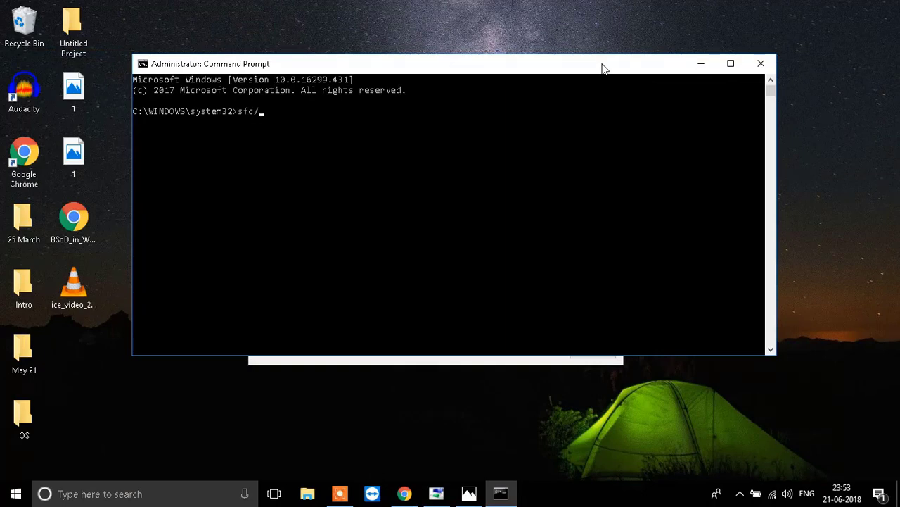
pyautogui.write('sc')
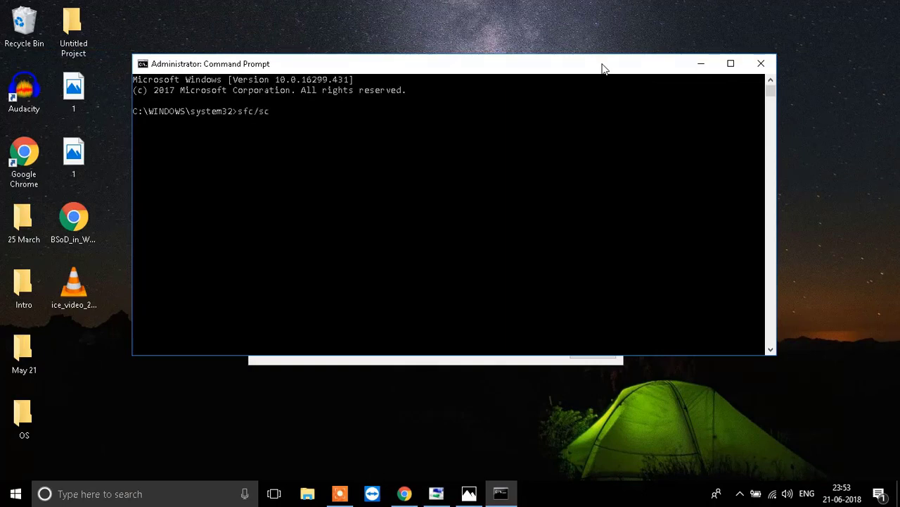
pyautogui.write('annow')
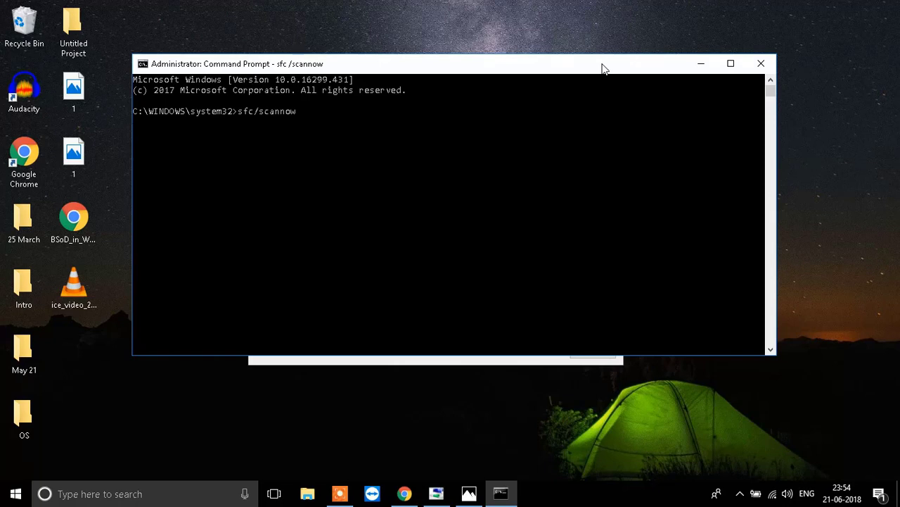
pyautogui.moveTo(661, 95)
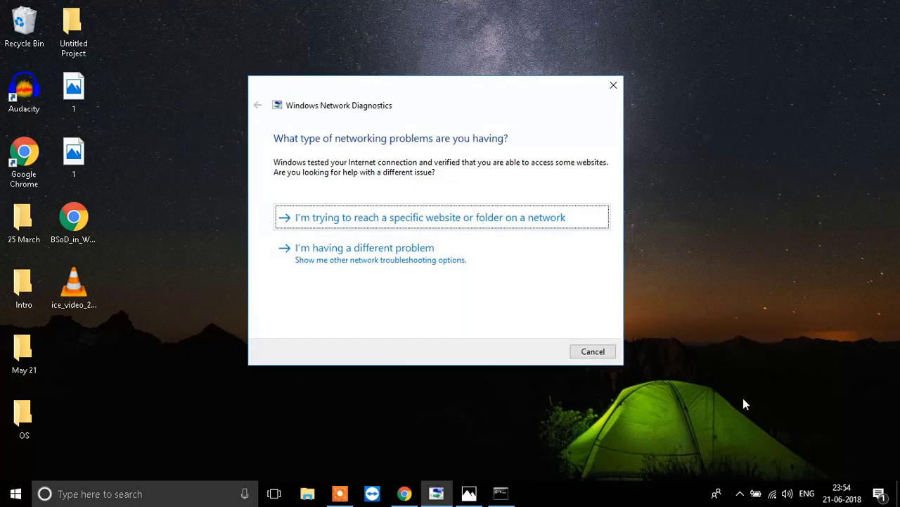
pyautogui.moveTo(772, 494)
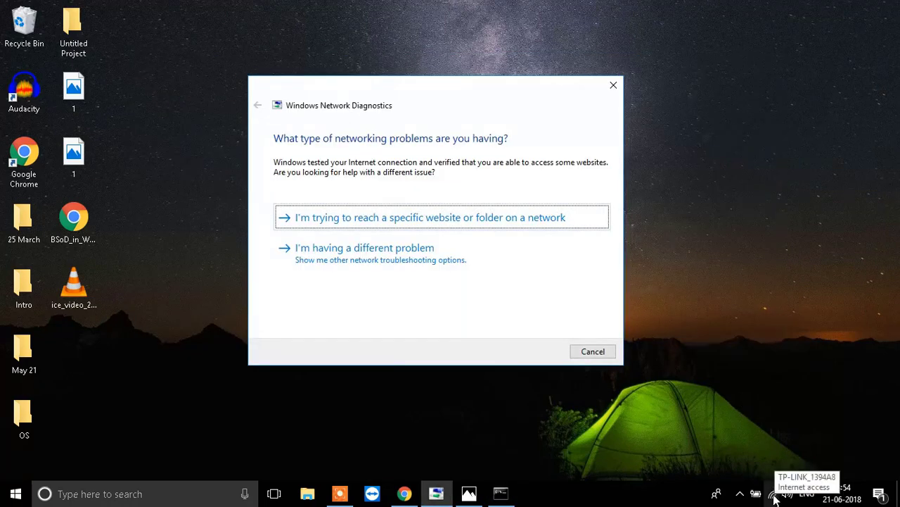
# Bring up the network tray icon's options to reach the troubleshooter
pyautogui.rightClick(774, 493)
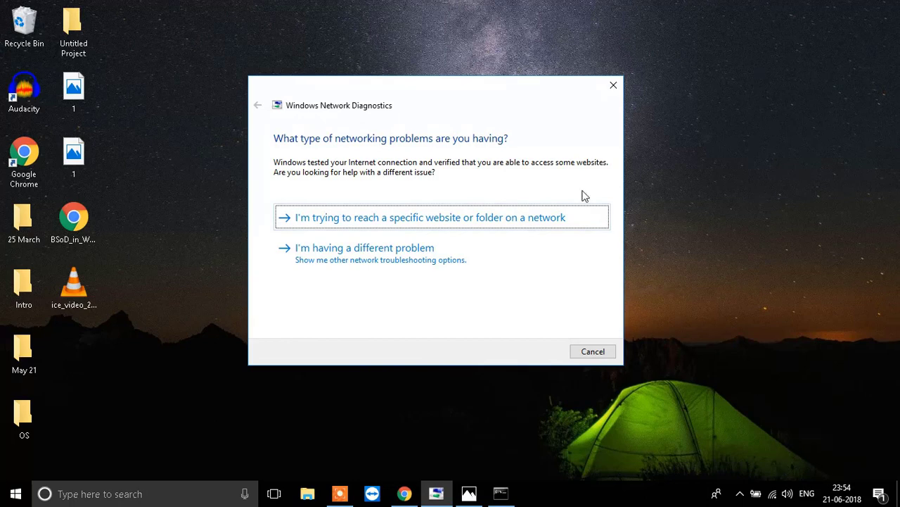
pyautogui.moveTo(503, 124)
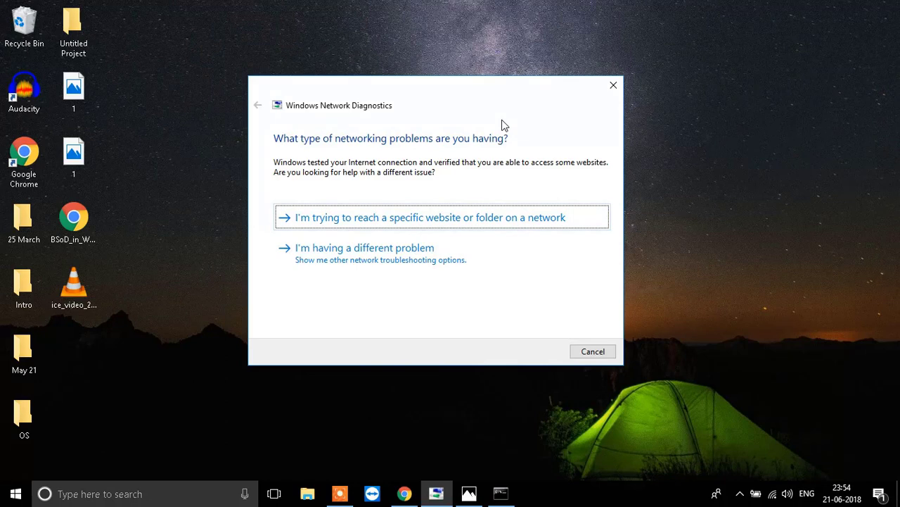
pyautogui.moveTo(422, 217)
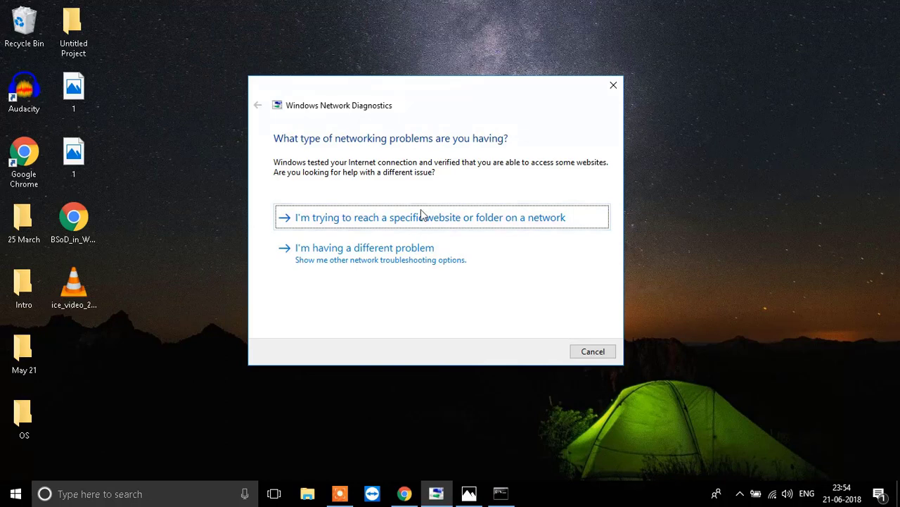
pyautogui.moveTo(412, 237)
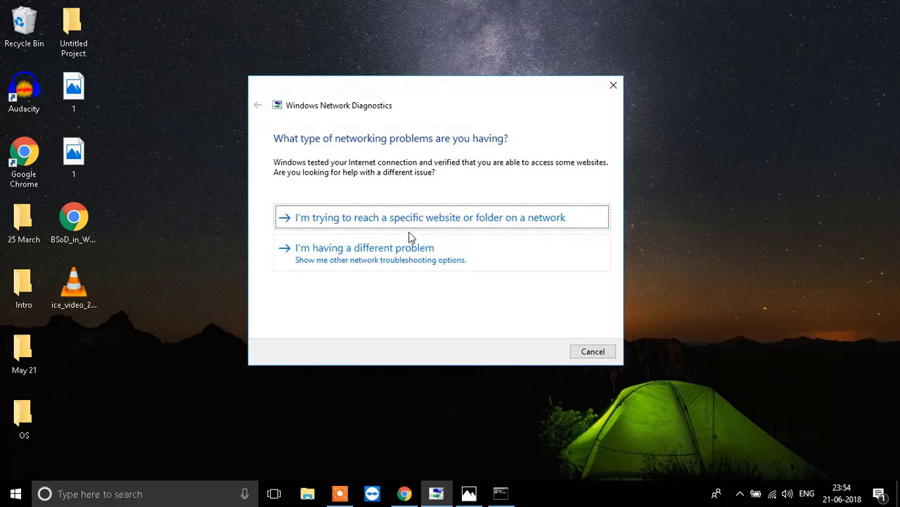
pyautogui.moveTo(417, 257)
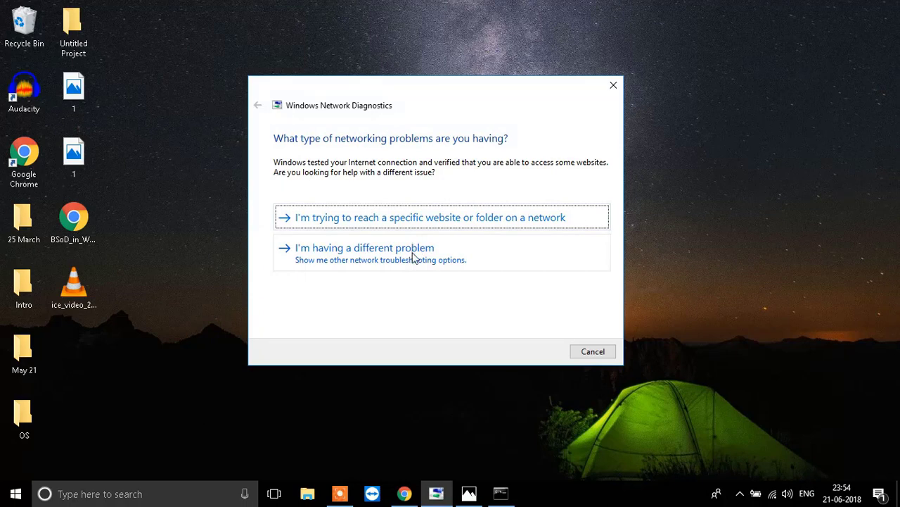
pyautogui.moveTo(475, 310)
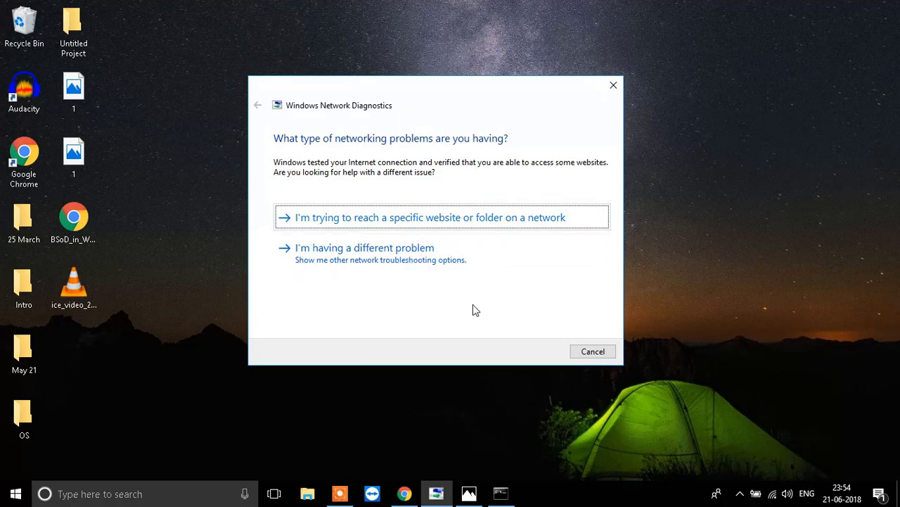
pyautogui.moveTo(456, 271)
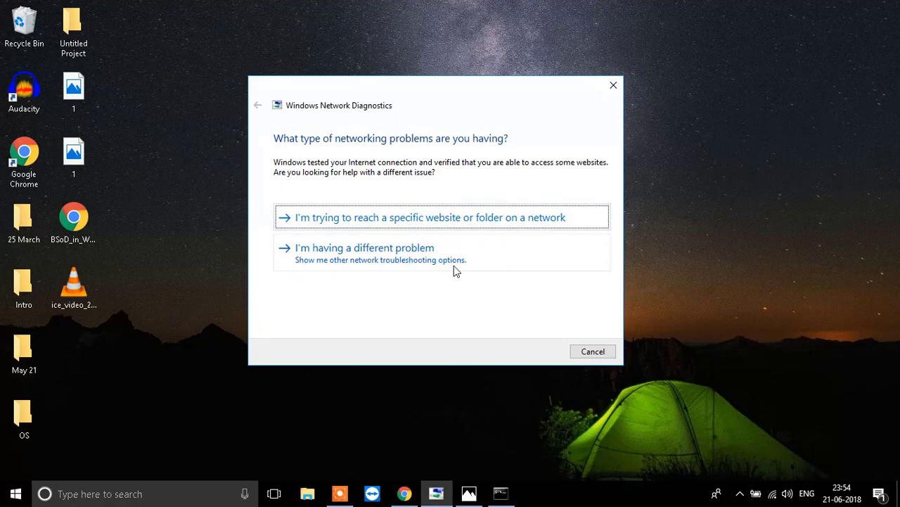